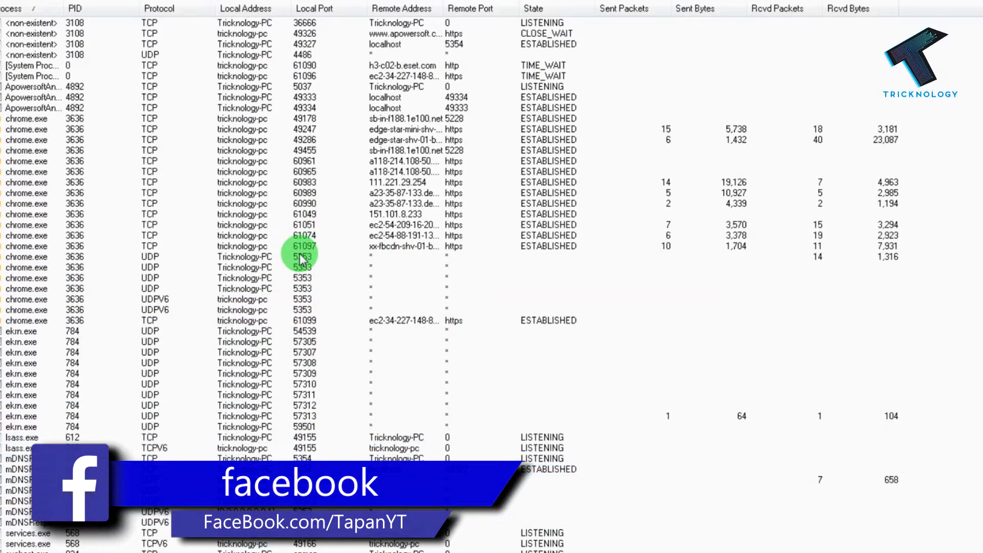
End the ekrn.exe process from the TCPView list and confirm with Yes.
scroll(down, 3)
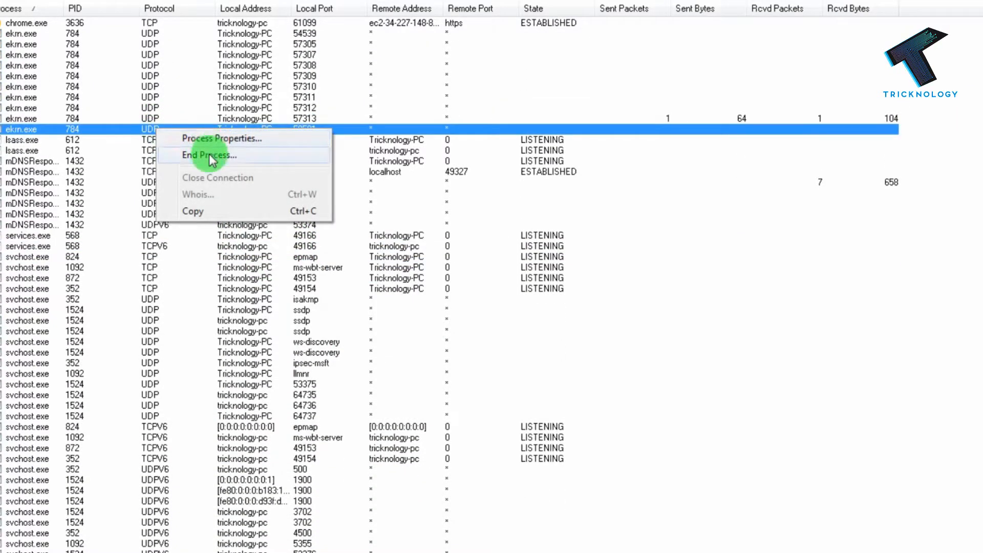
click(210, 154)
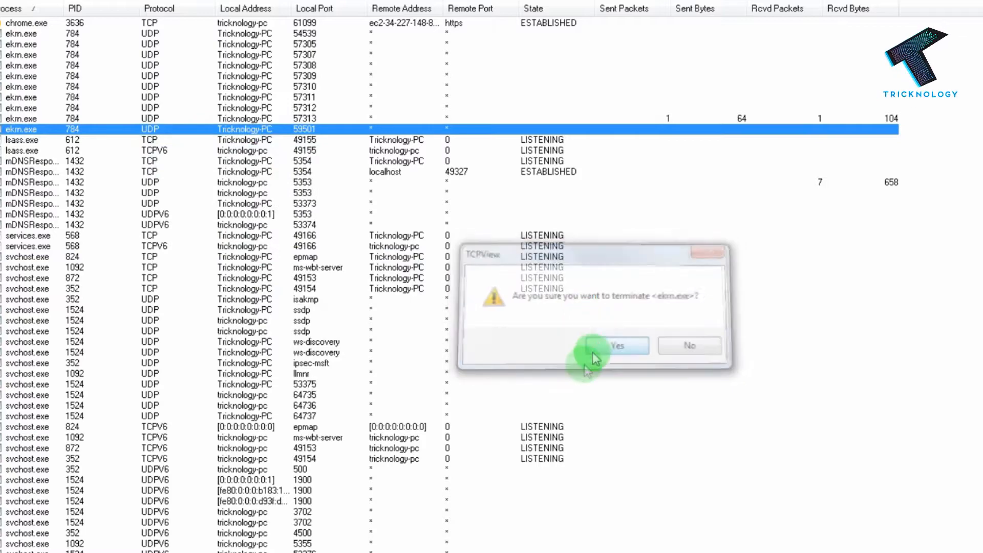
click(618, 345)
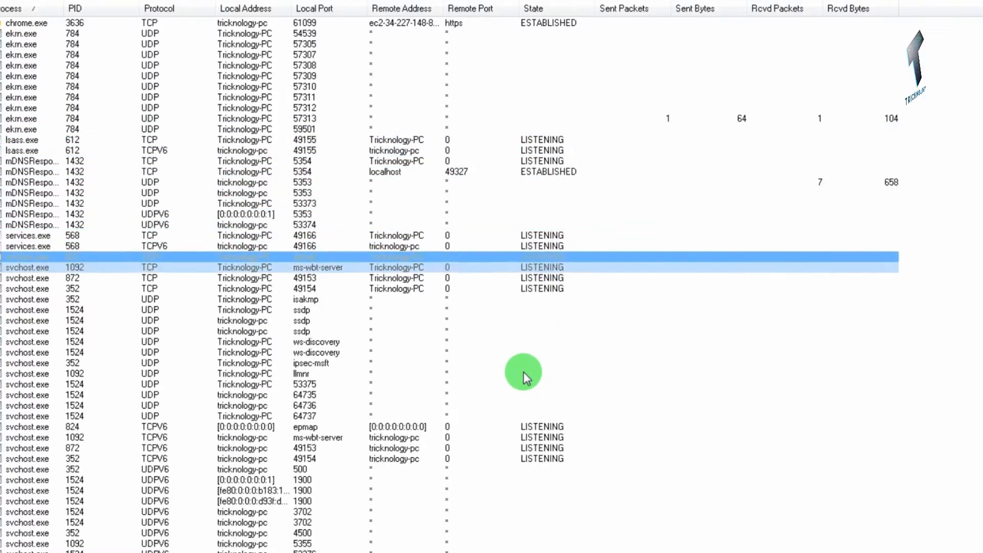
scroll(down, 3)
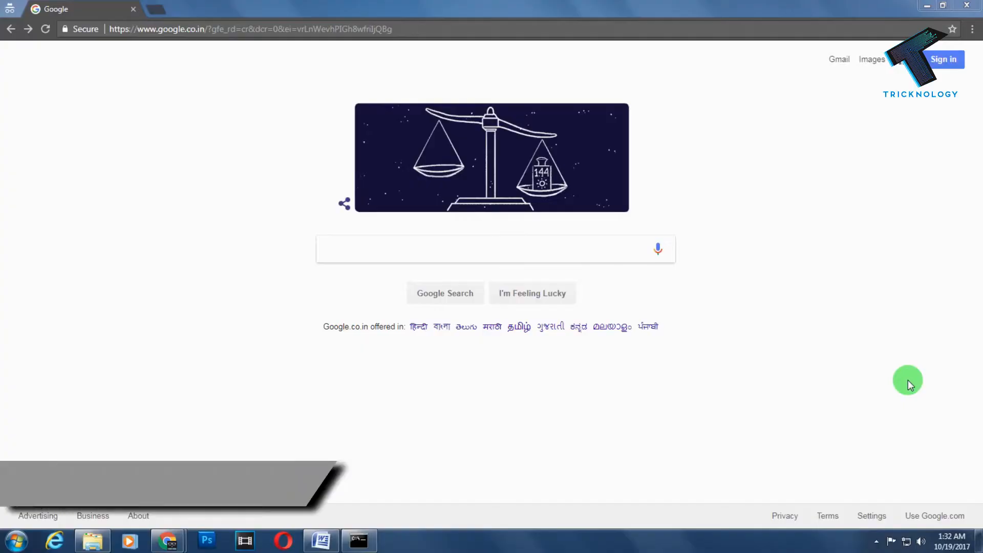
Search Google for 'TCPView' and zoom the results page out.
click(439, 249)
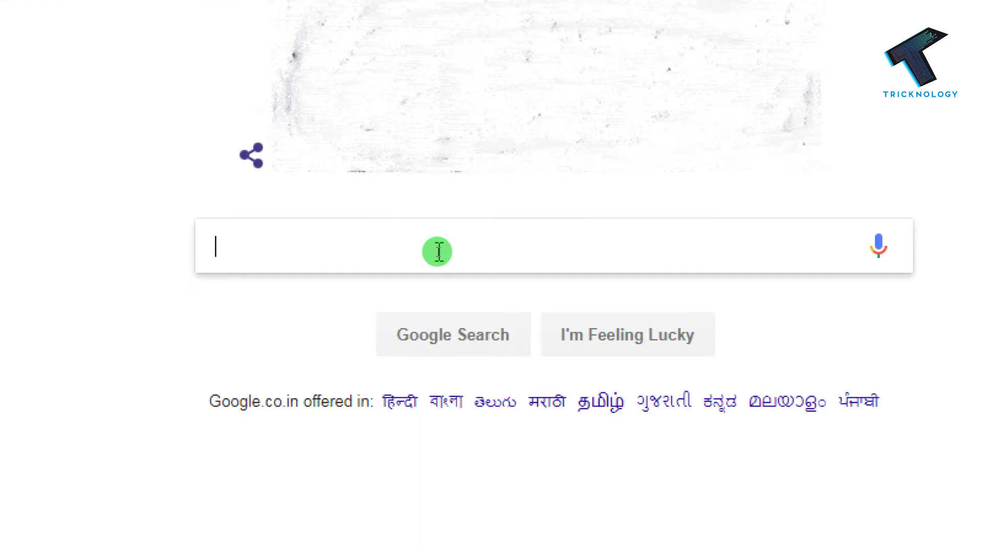
text(TCPView)
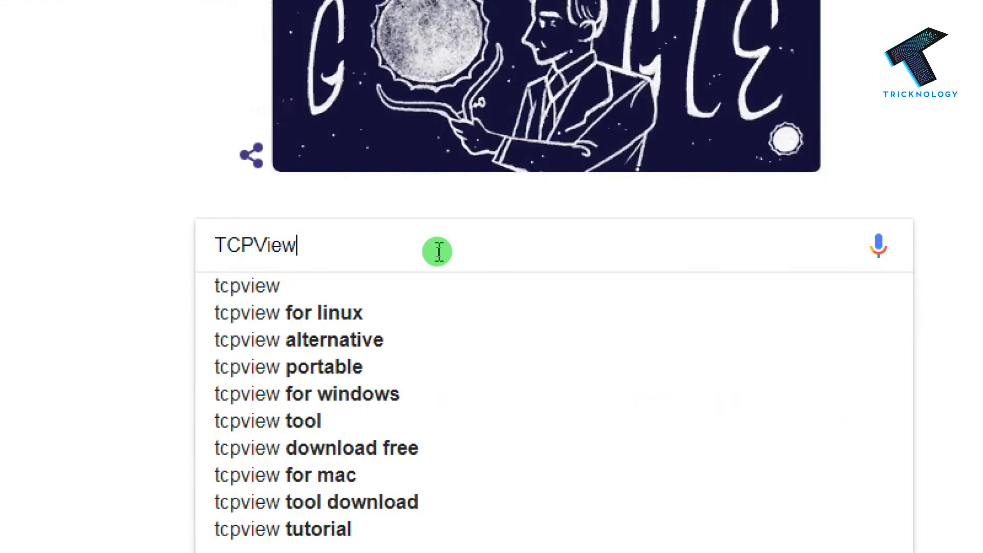
key(Return)
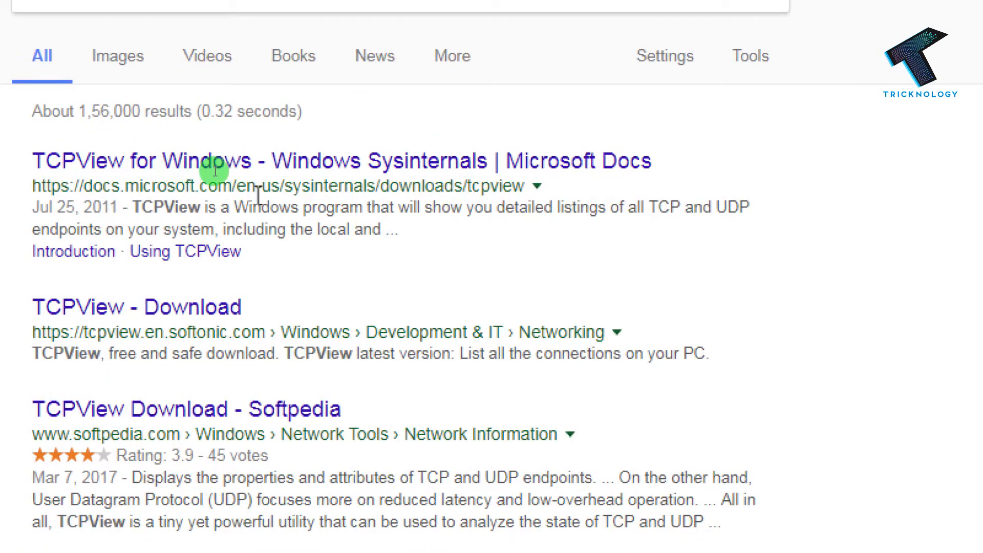
key(ctrl+minus)
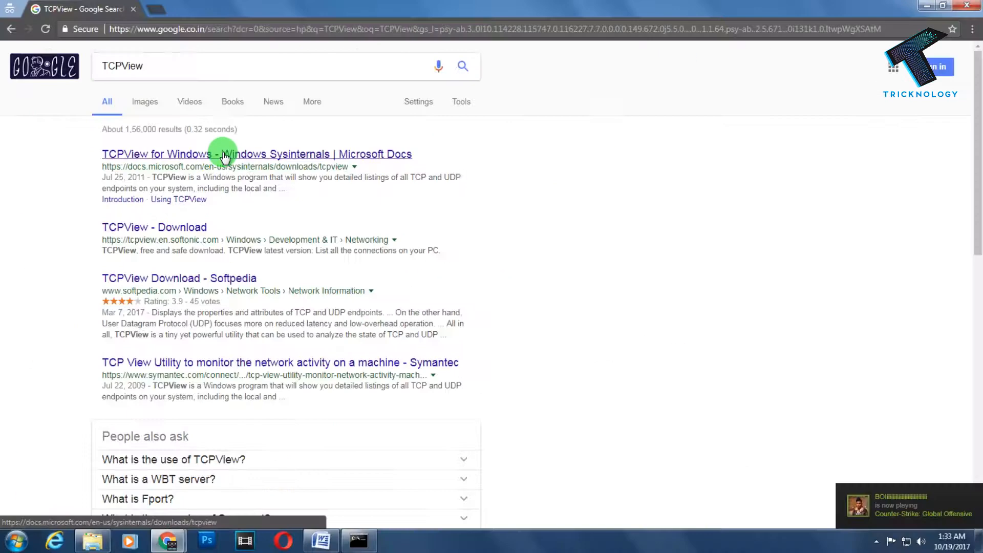
Open the Sysinternals 'TCPView for Windows' page and download TCPView.zip.
click(224, 154)
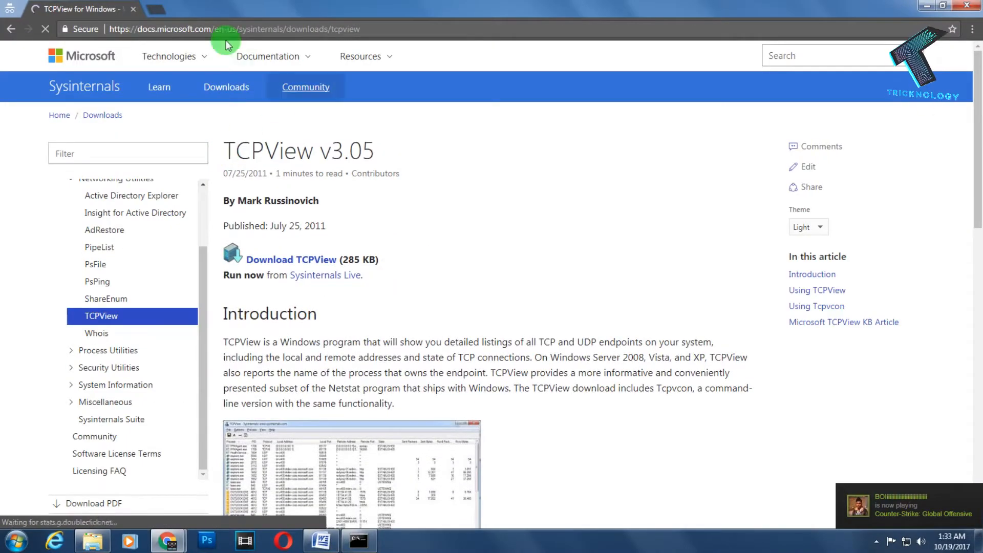
key(ctrl+plus)
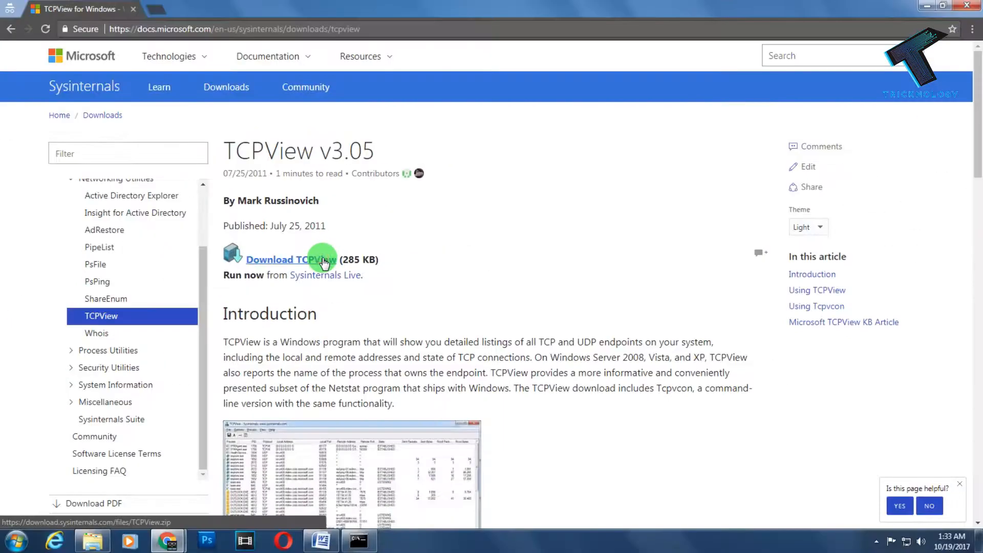
click(291, 260)
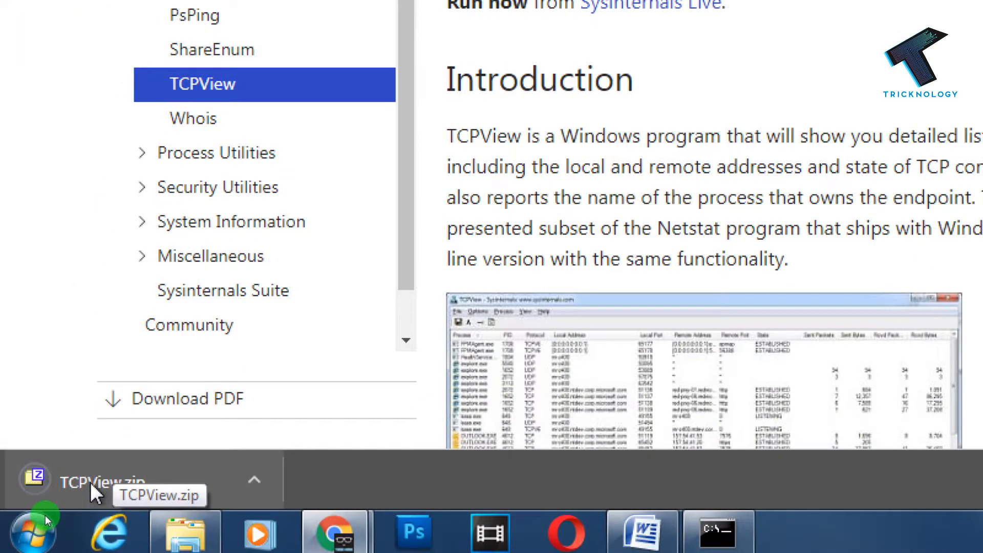
Open TCPView.zip in 7-Zip and drag its five files into the TCP VIEWER folder.
click(94, 482)
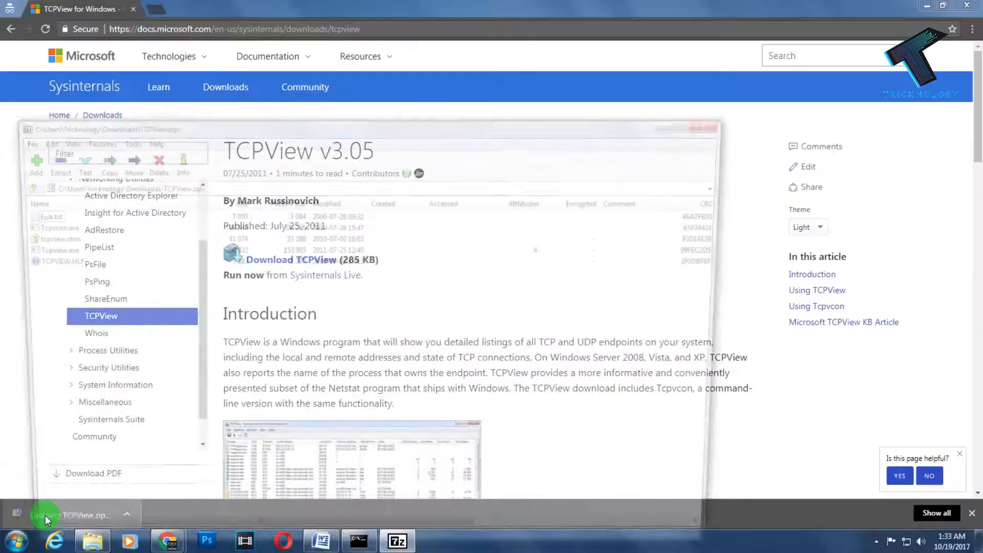
click(85, 514)
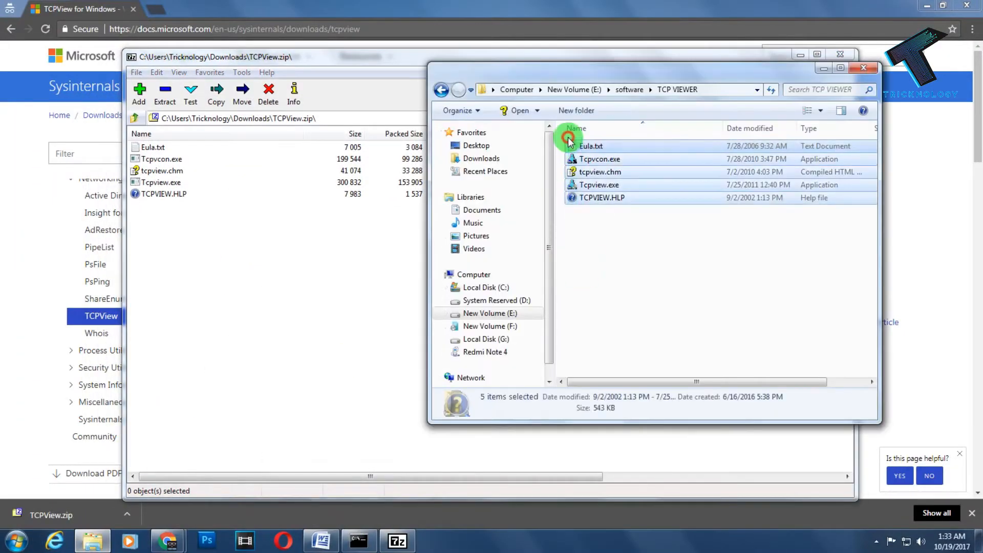
click(840, 62)
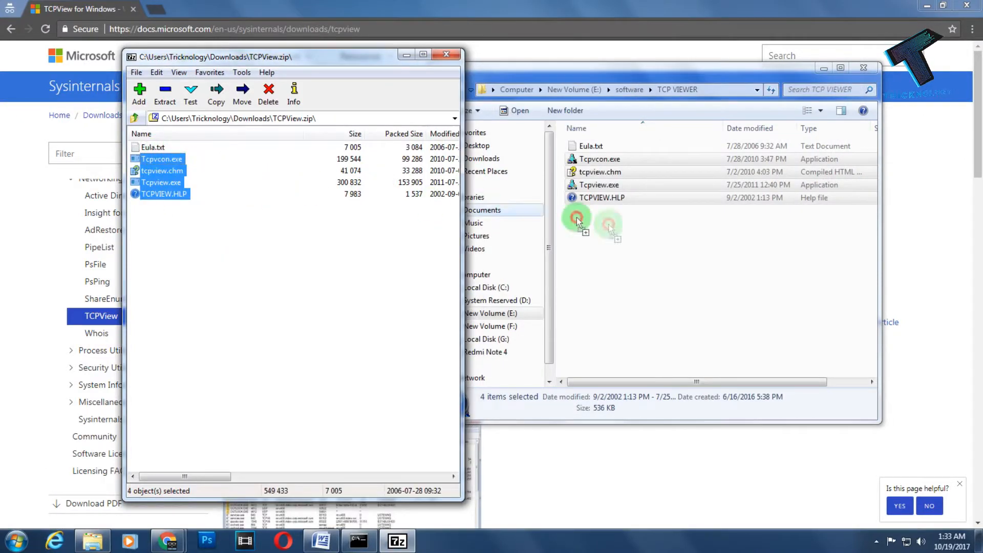
click(446, 55)
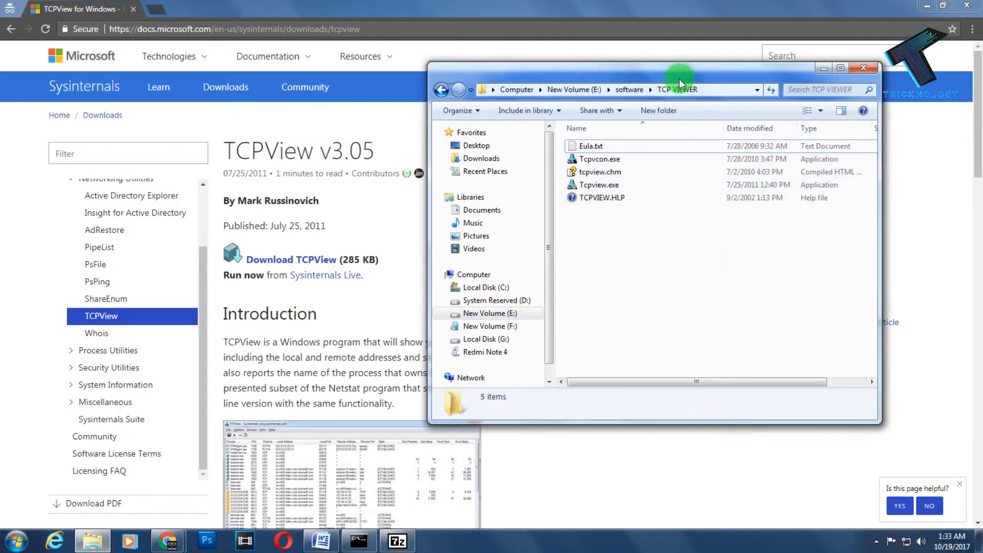
Run Tcpview.exe from the TCP VIEWER folder in Explorer.
click(483, 189)
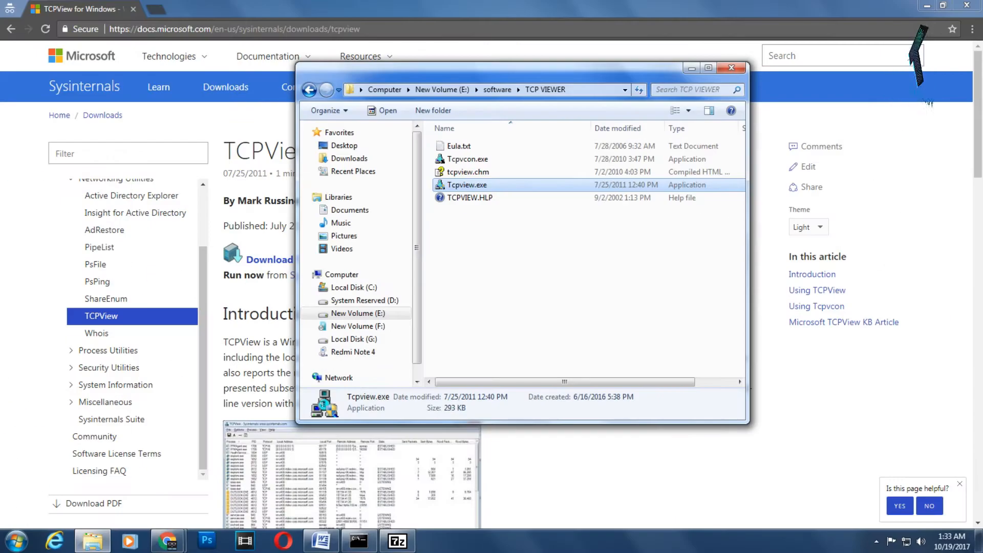
double_click(467, 185)
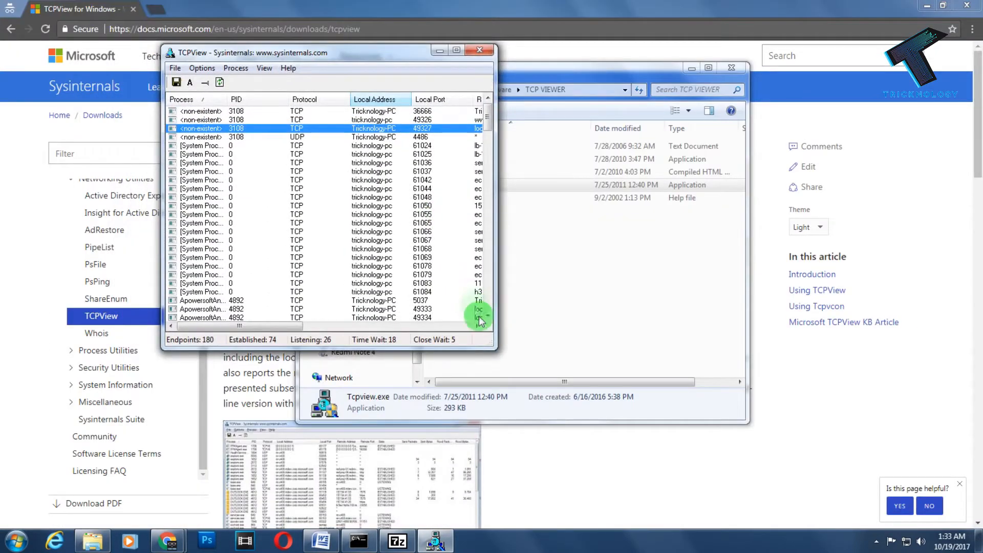
Maximize TCPView and scroll down the endpoint list.
click(457, 50)
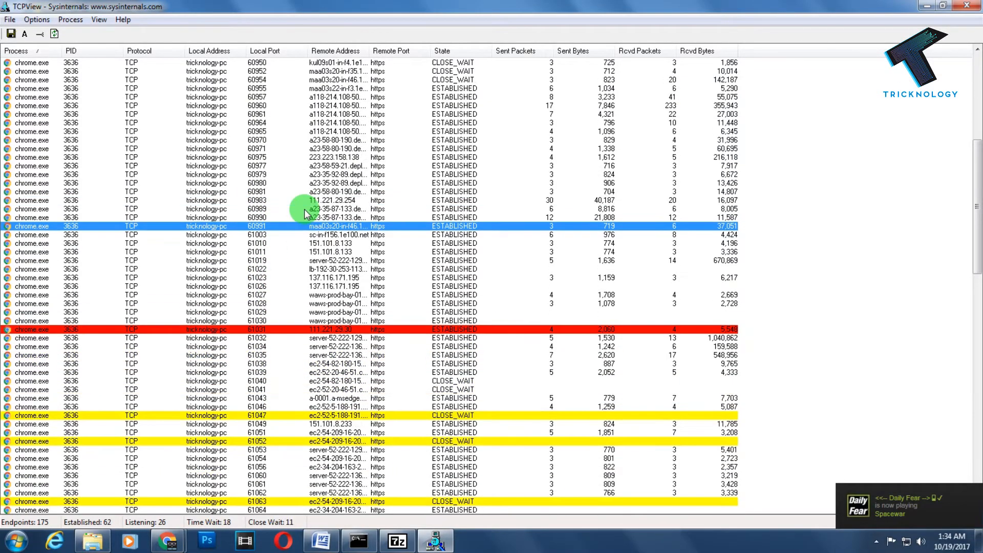
scroll(down, 3)
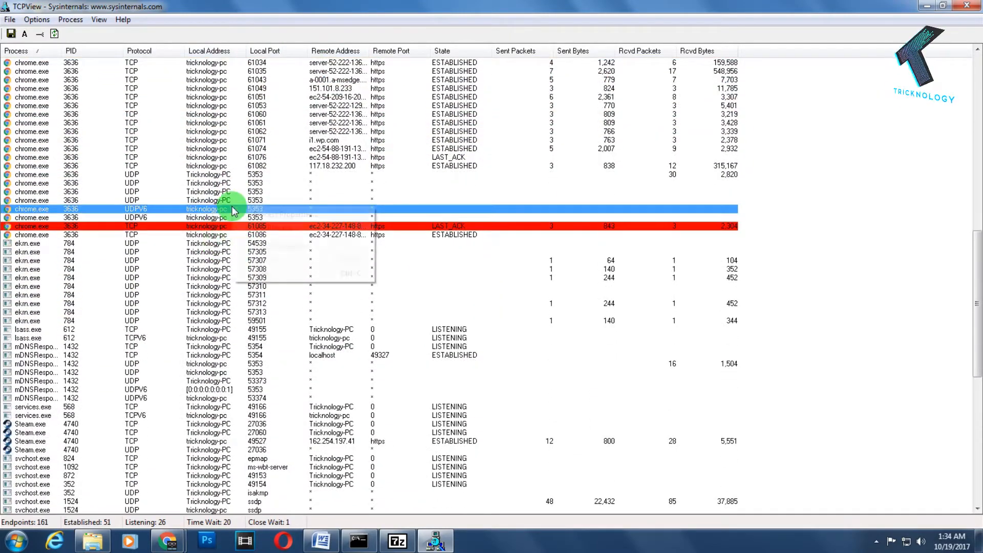
End the Steam.exe process via End Process and confirm with Yes.
right_click(207, 209)
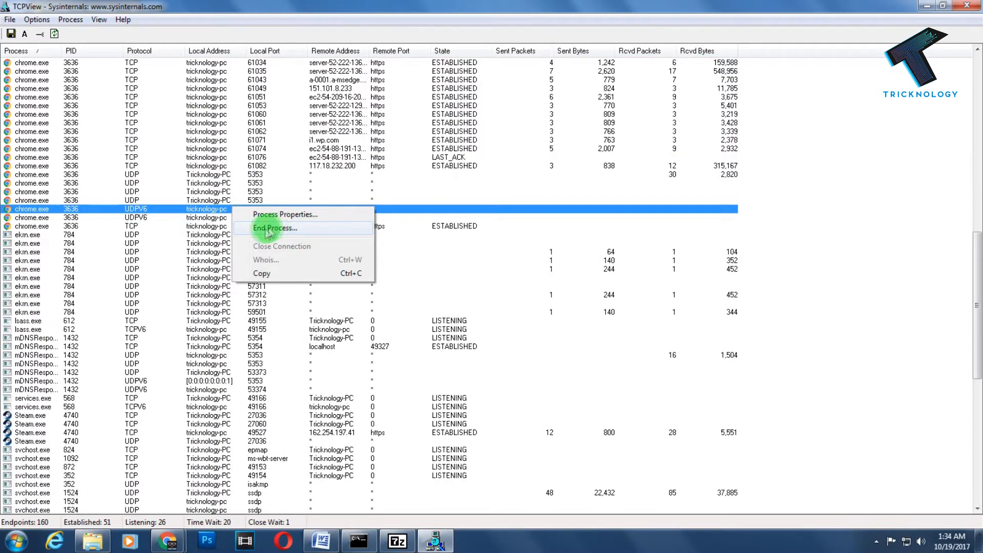
click(274, 227)
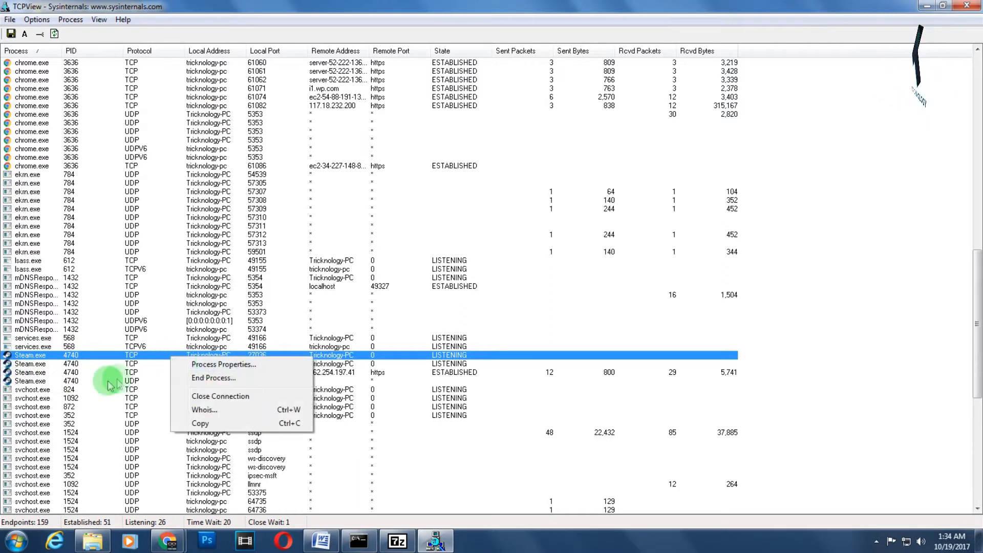
mouse_move(232, 378)
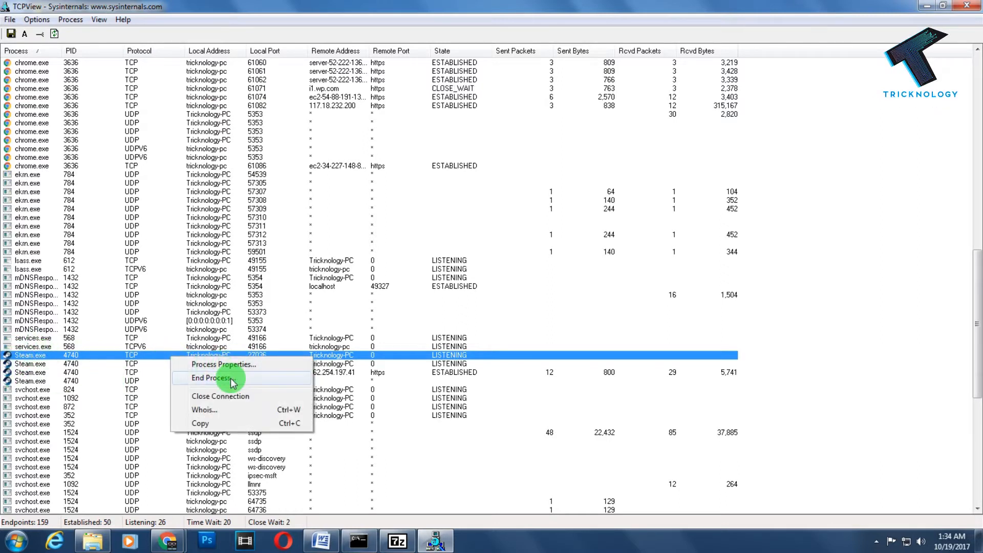
click(210, 377)
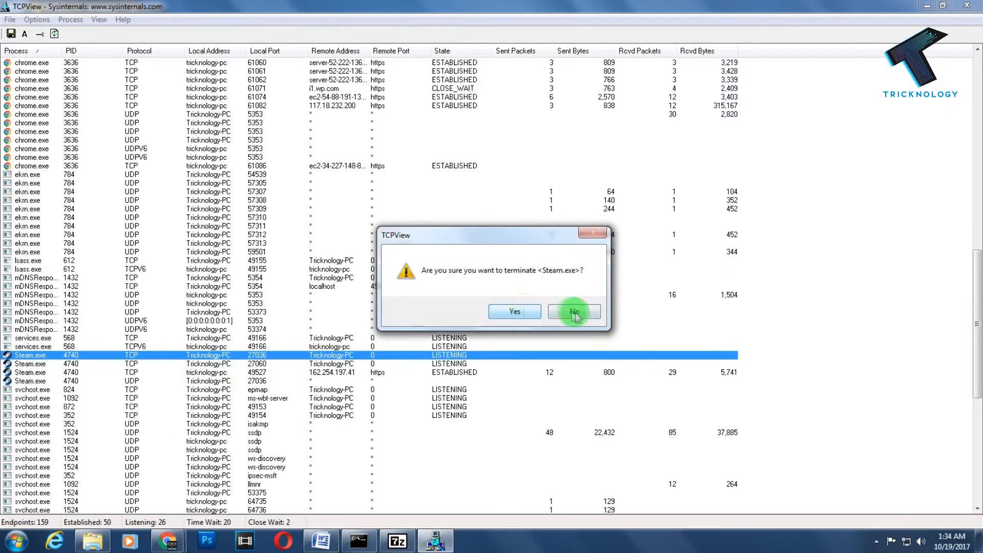
click(573, 312)
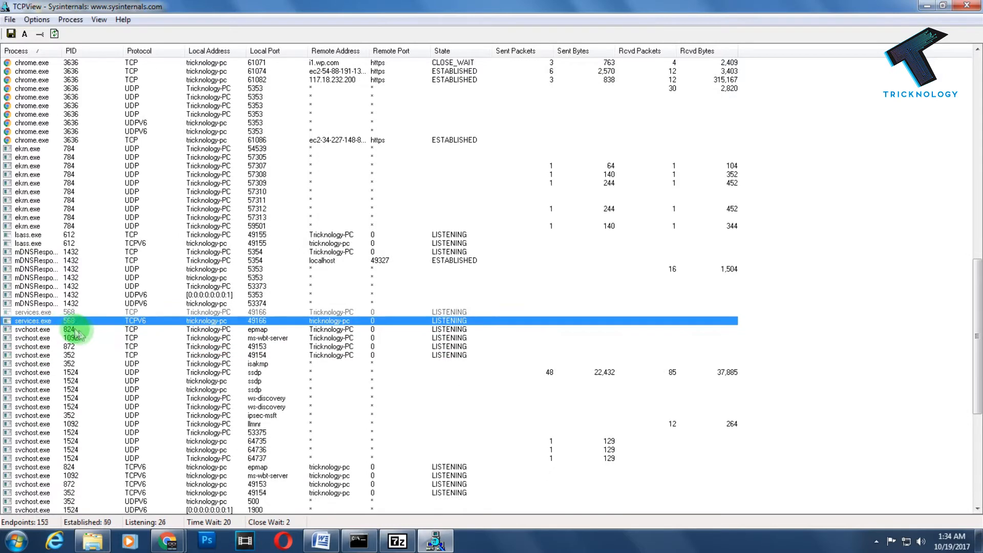
scroll(down, 3)
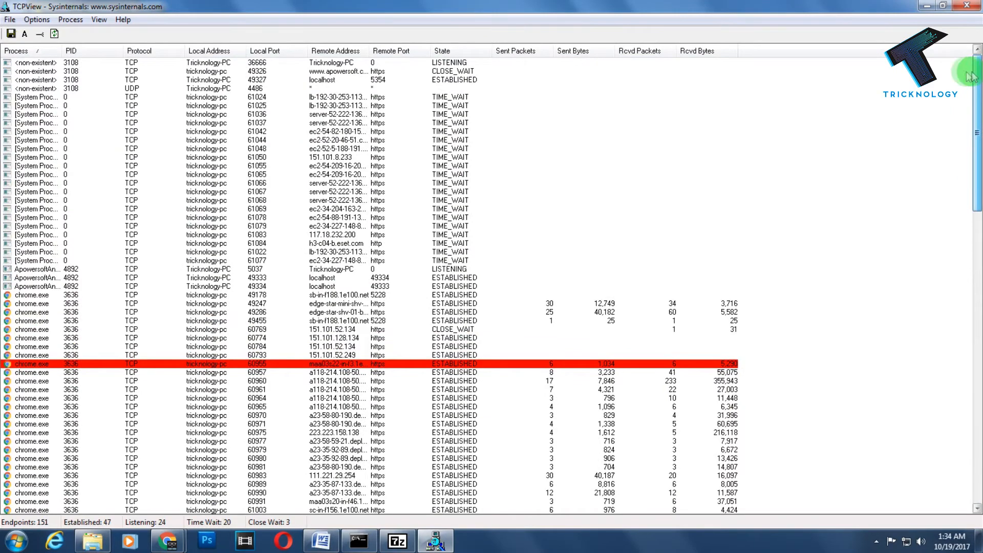
mouse_move(540, 205)
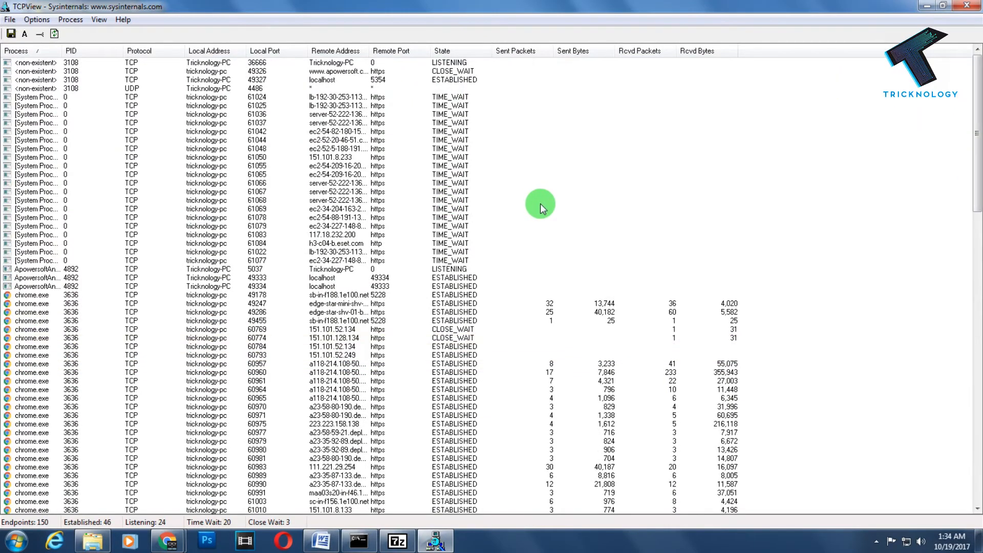